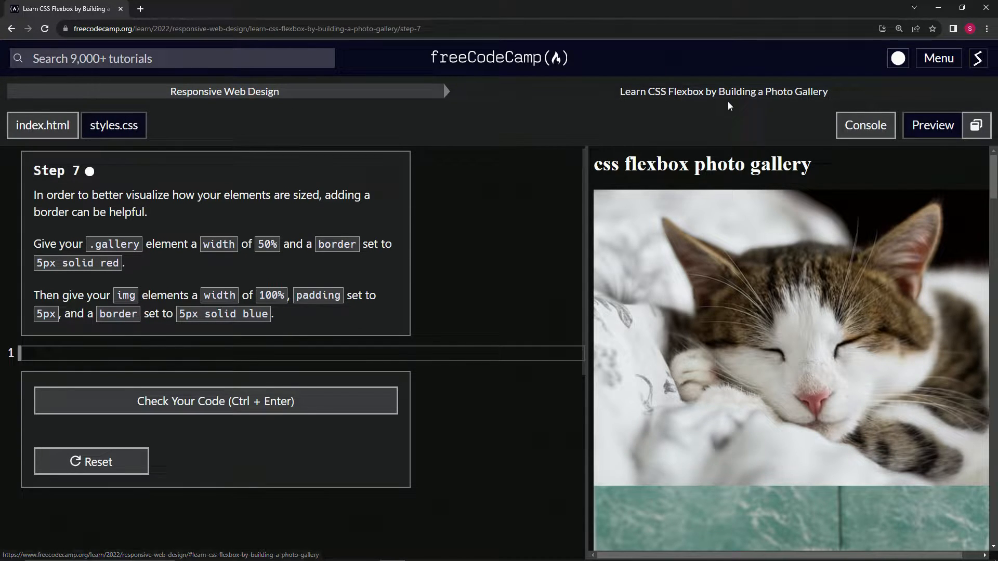
mouse_move(31, 182)
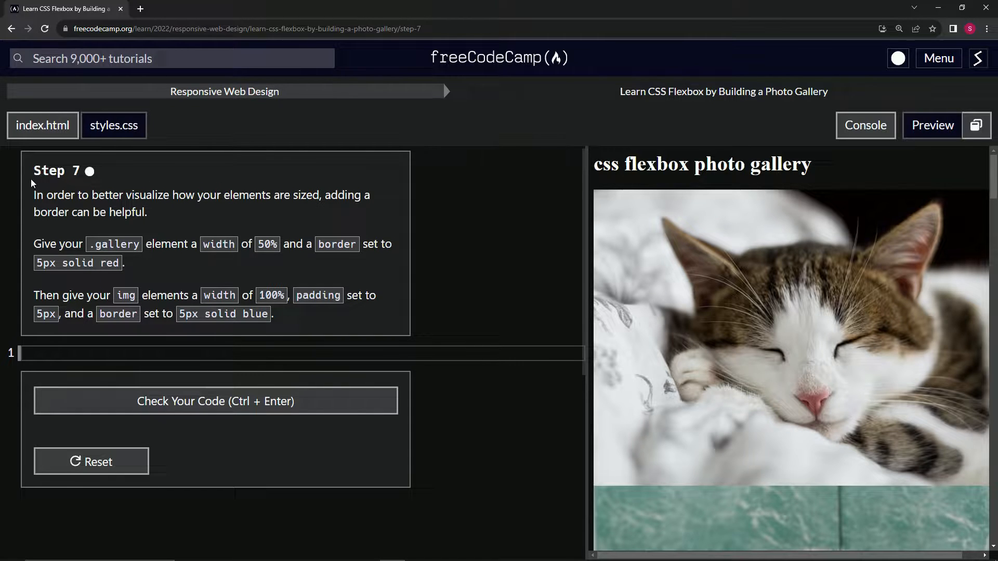
mouse_move(30, 202)
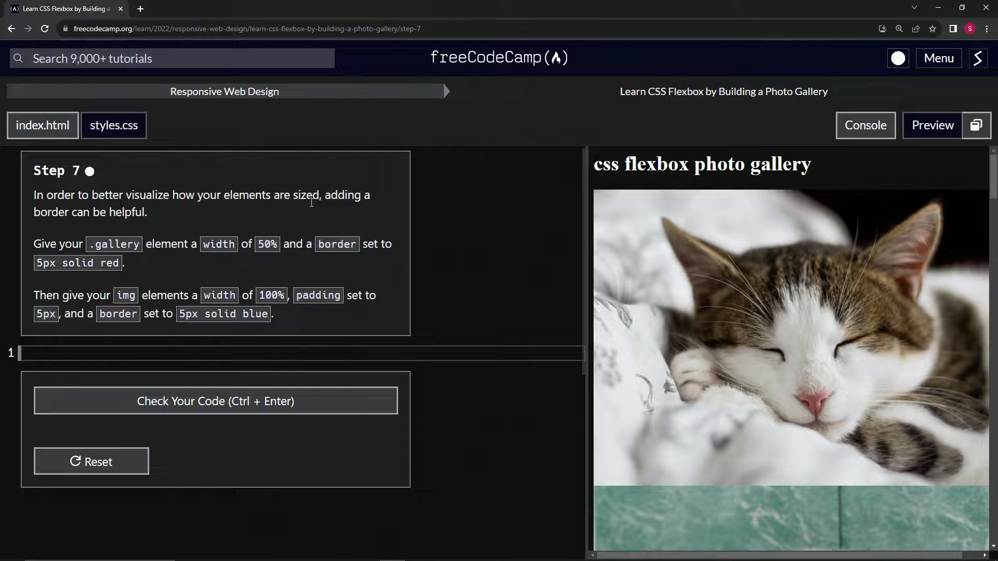
mouse_move(148, 222)
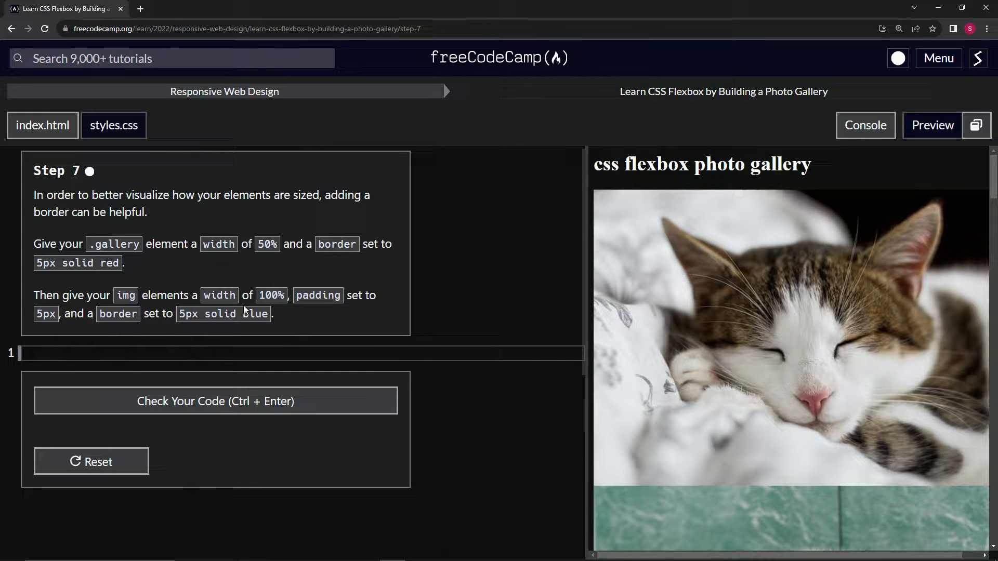
mouse_move(140, 342)
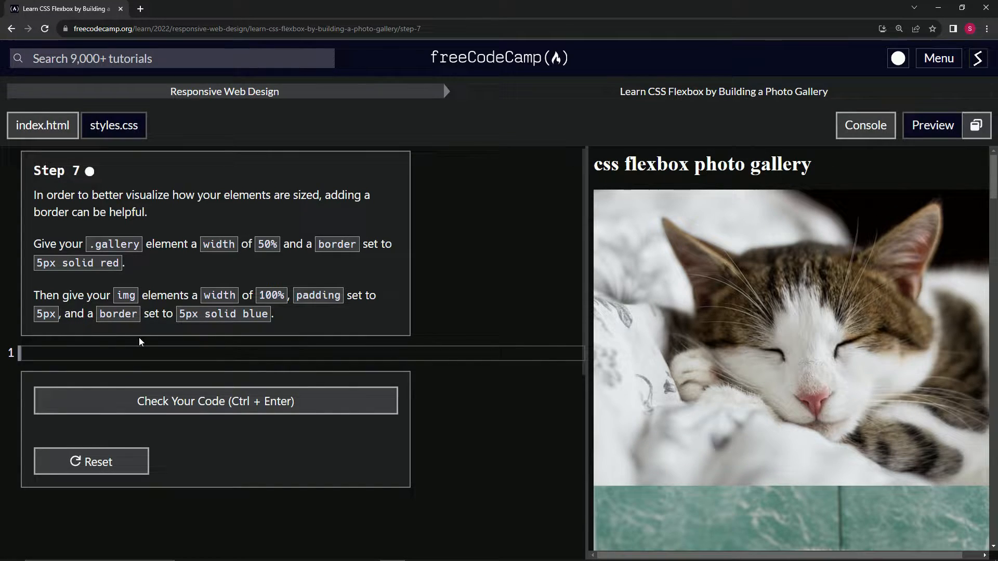
mouse_move(178, 325)
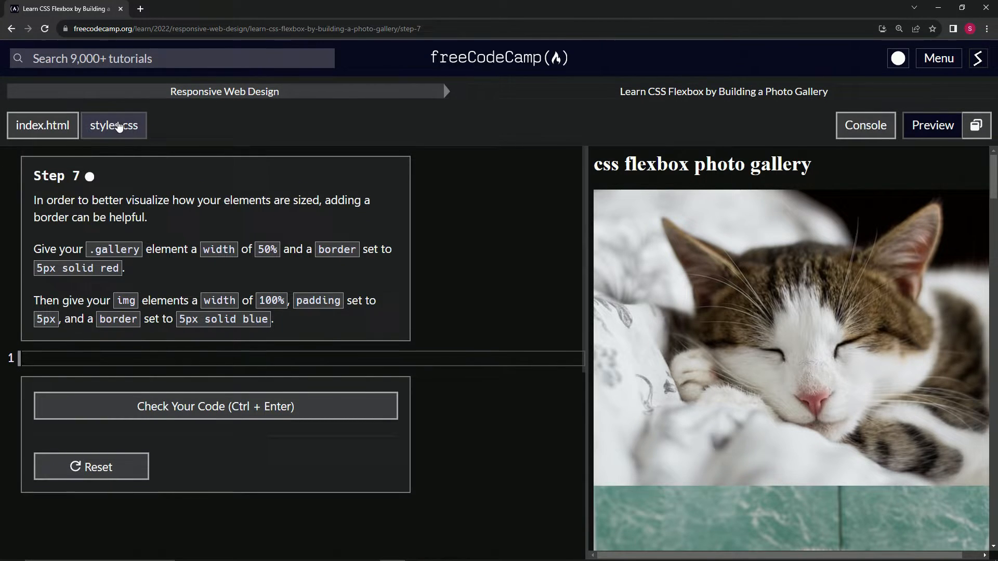
Review the gallery markup in the HTML file, then start on the .gallery rule in styles.css.
left_click(43, 125)
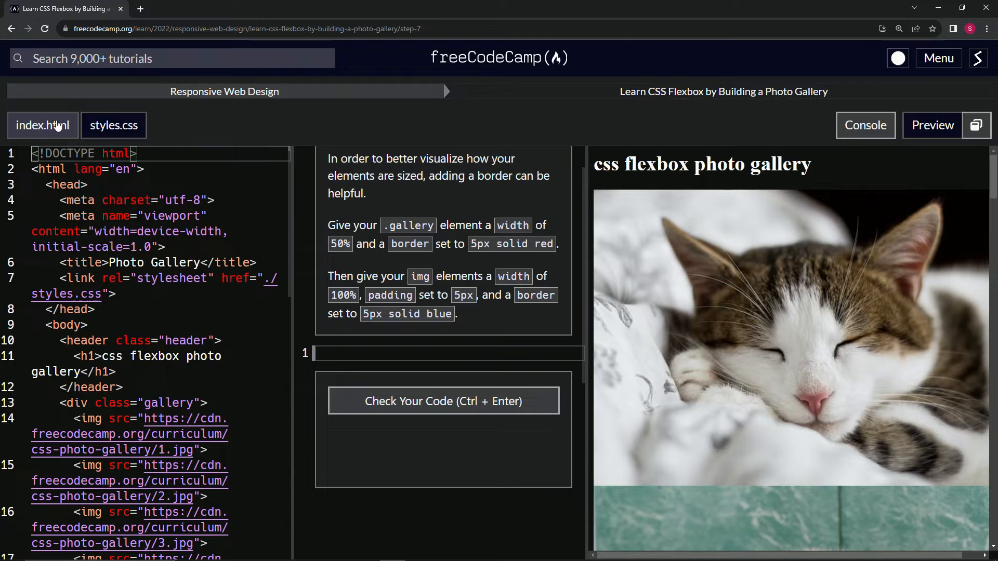
left_click(113, 125)
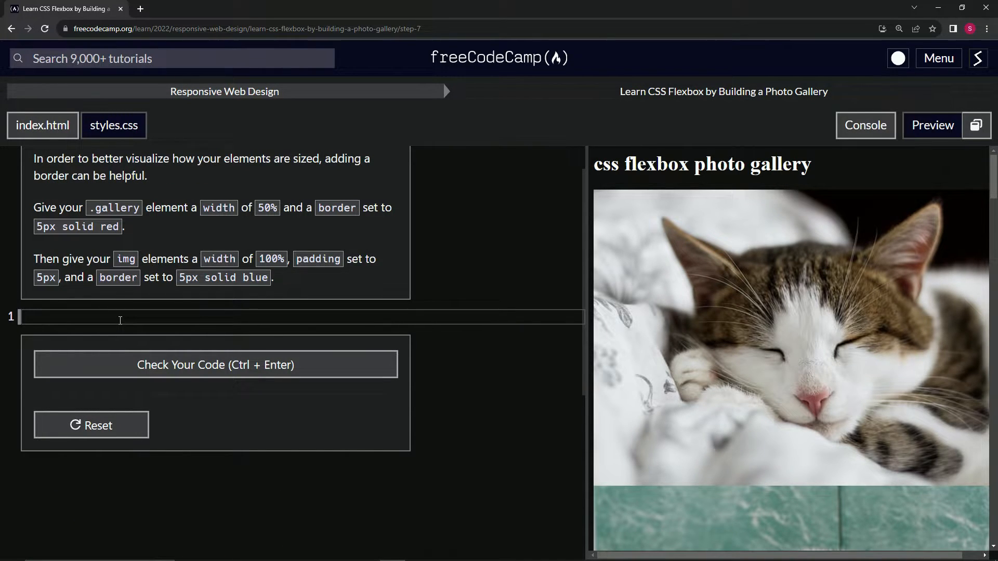
type(".")
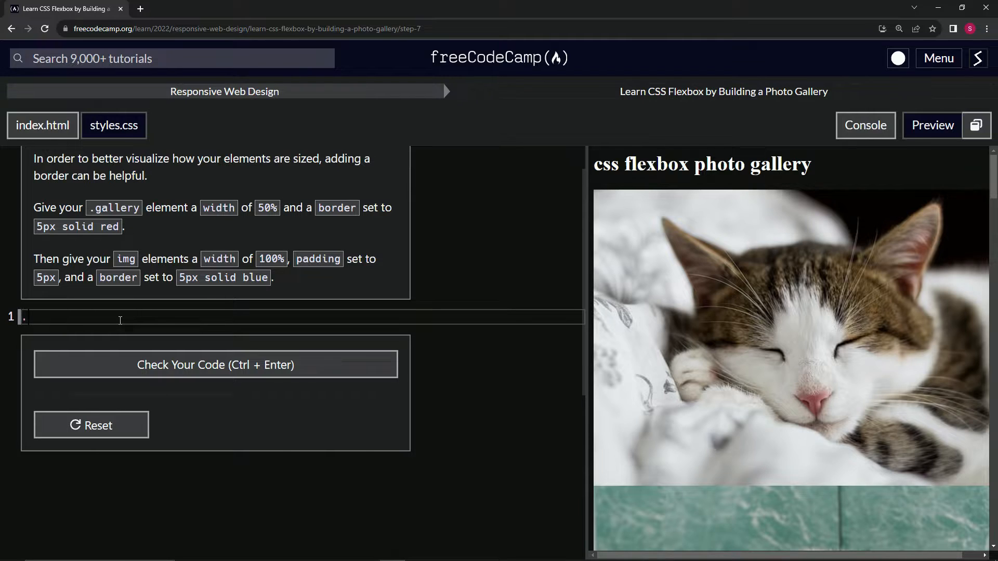
type("galler")
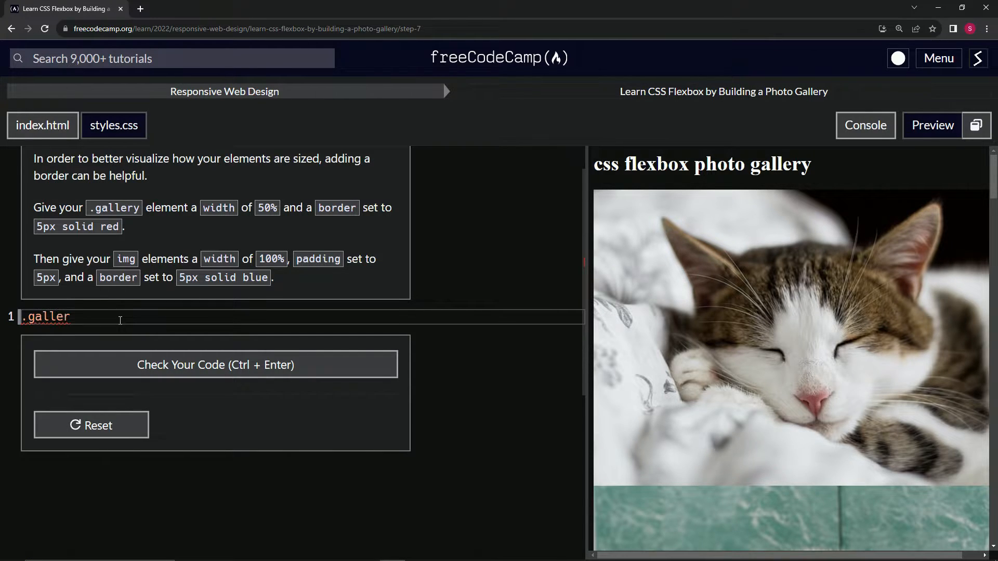
type("y {")
type("wi")
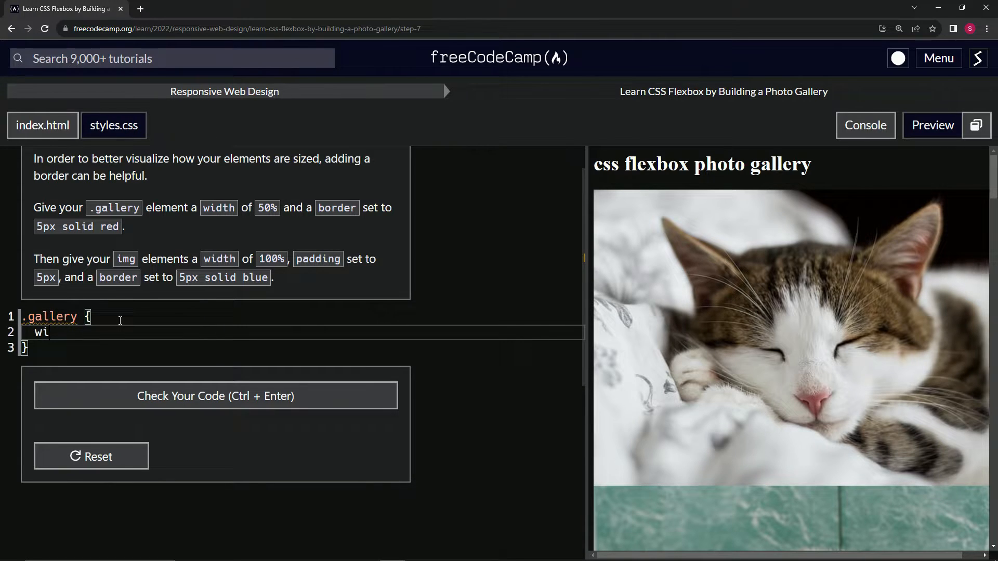
Give .gallery width: 50% and border: 5px solid red.
type("dth: 59")
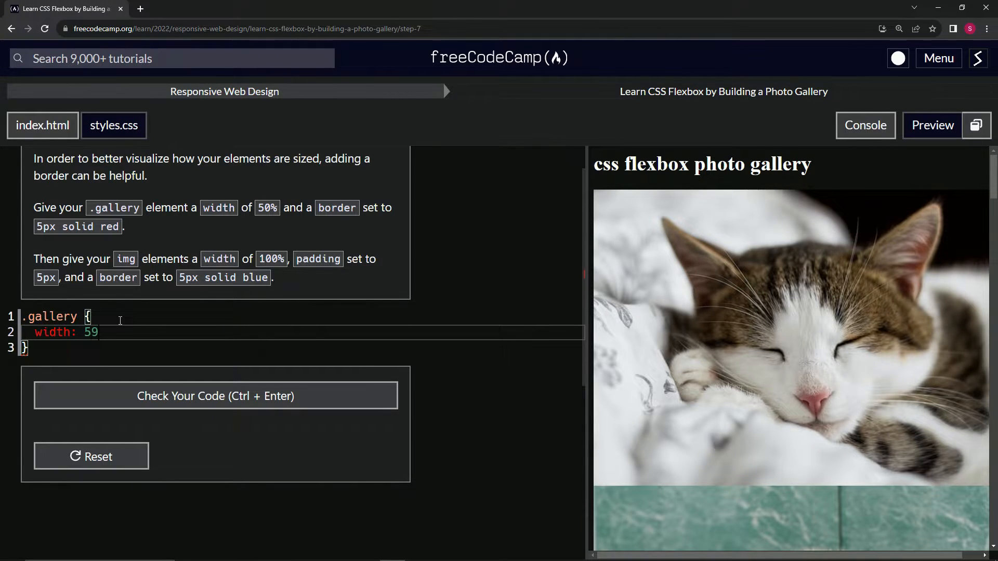
type("0%;")
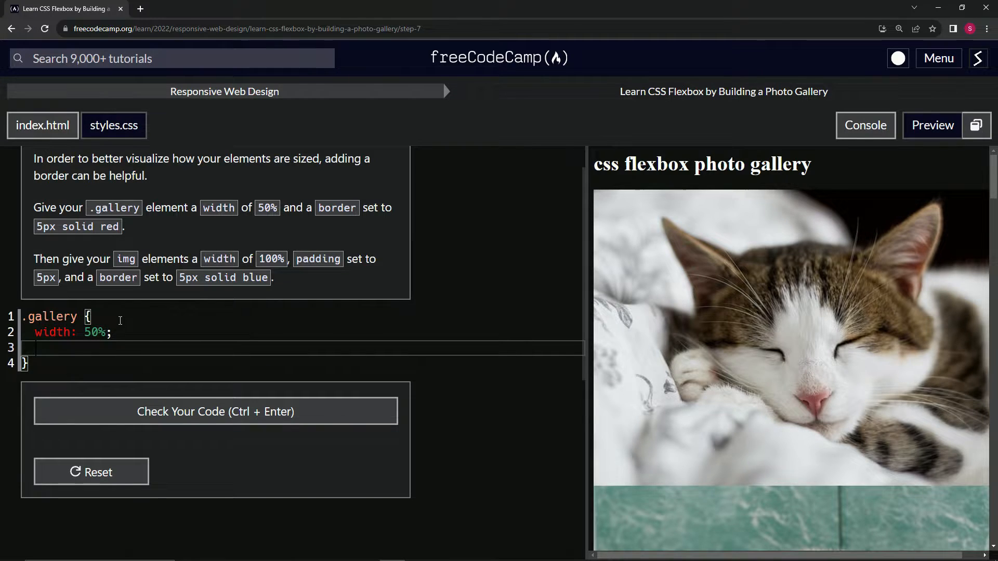
type("border:")
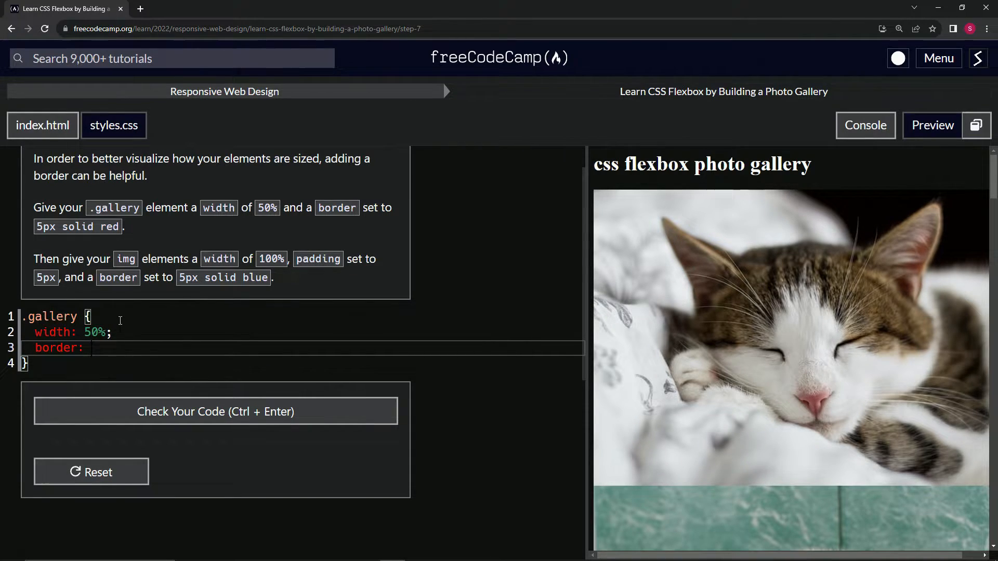
type("5ps")
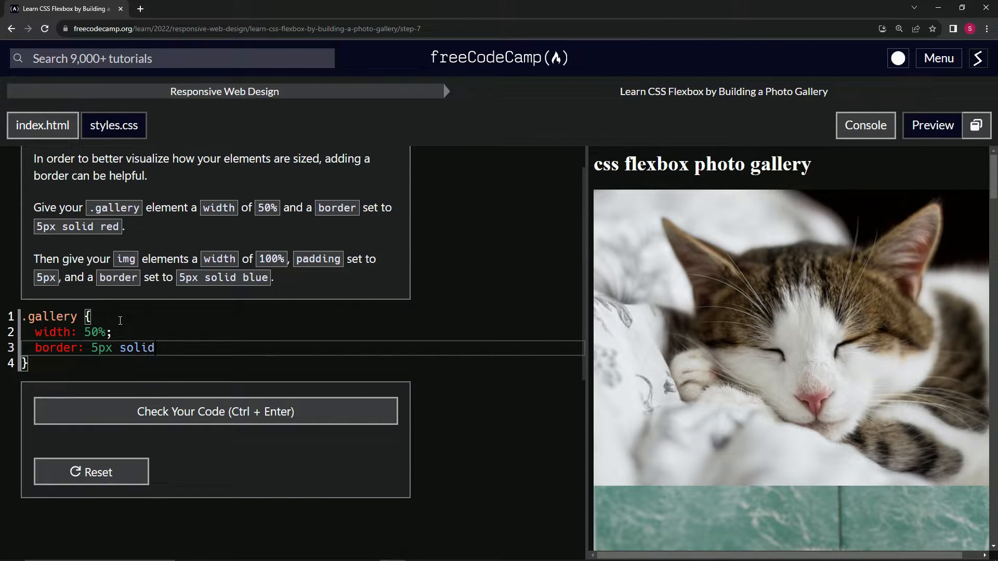
type("red;")
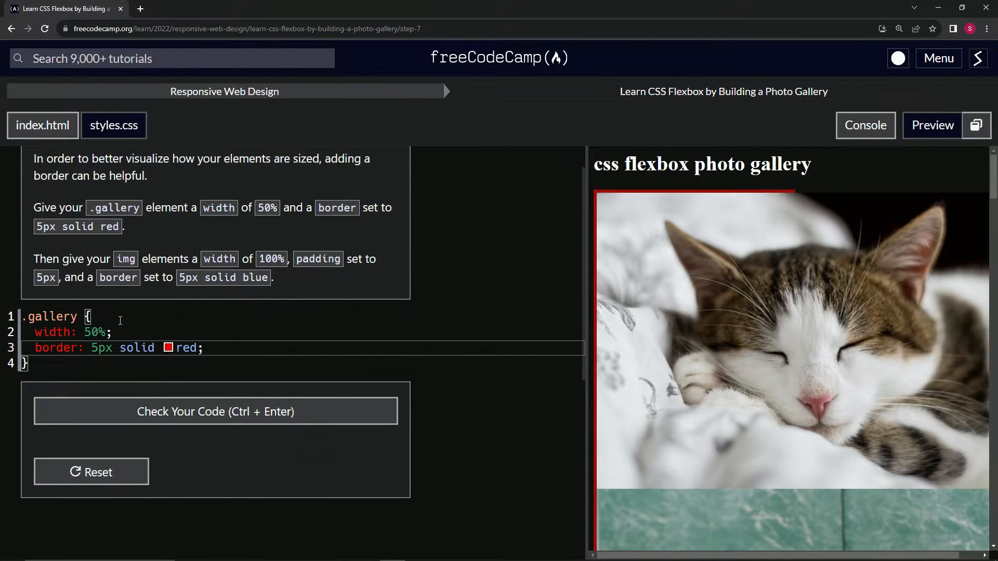
key("Enter")
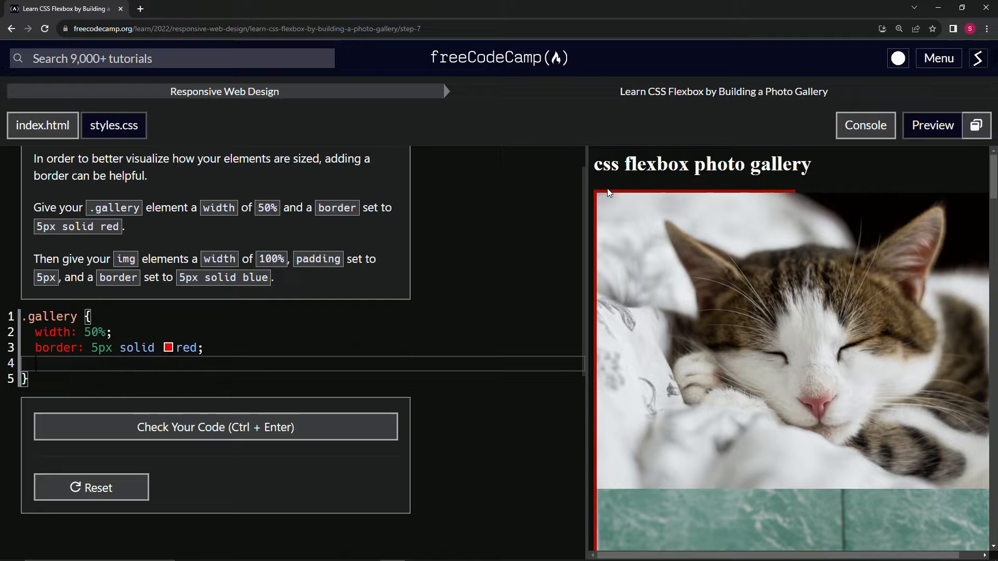
mouse_move(613, 194)
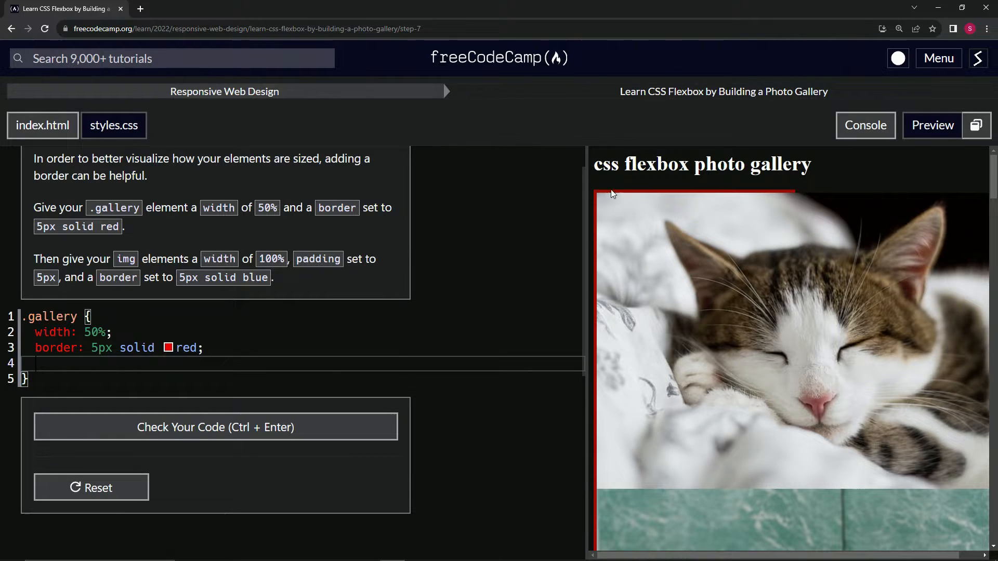
mouse_move(613, 186)
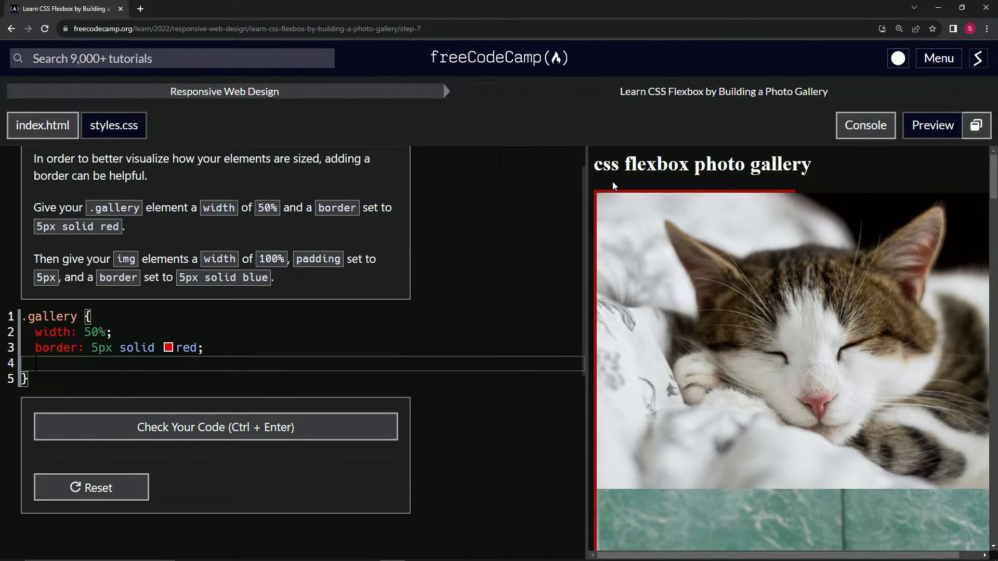
mouse_move(290, 299)
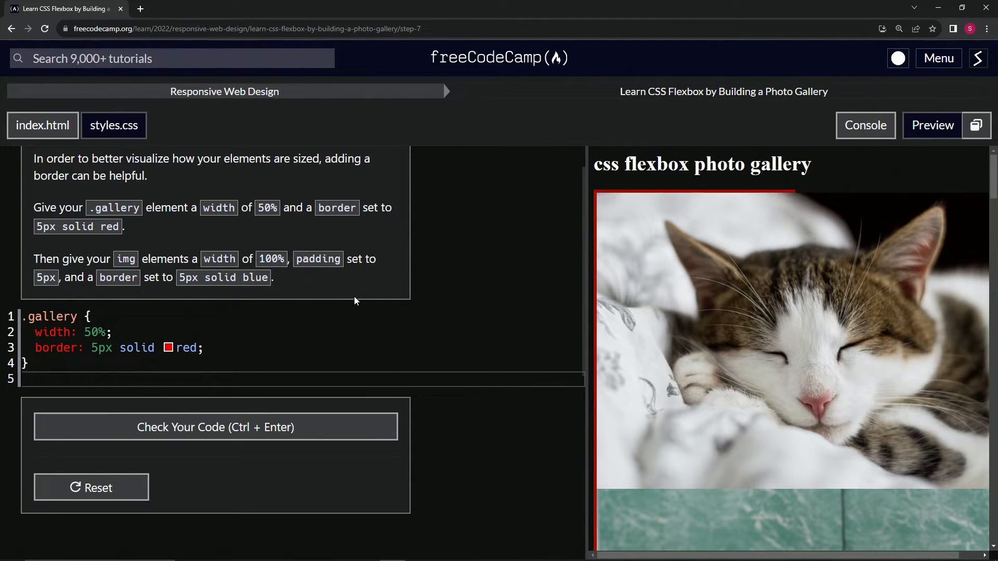
Write an img rule with width 100%, padding 5px and border 5px solid blue.
type("im")
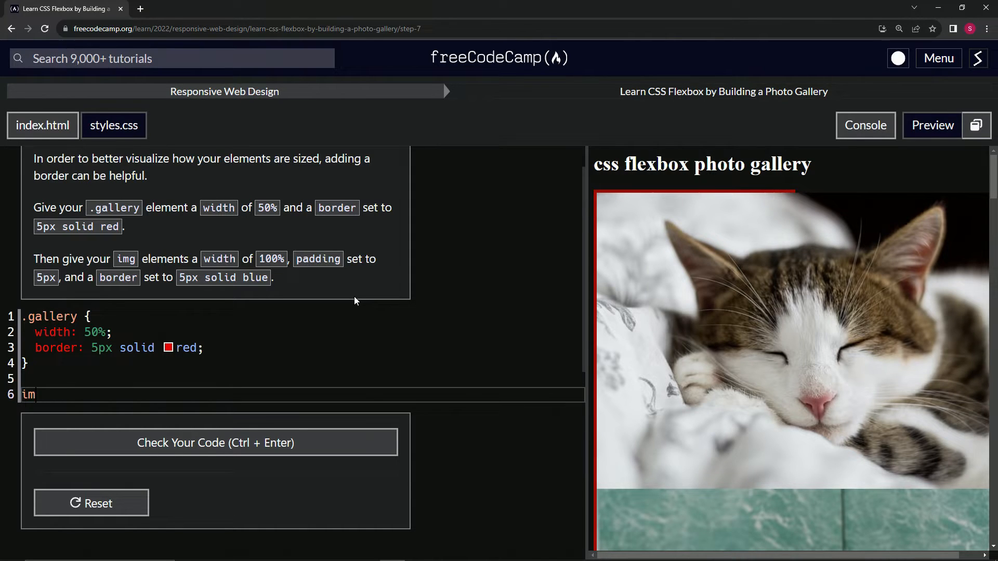
type("g")
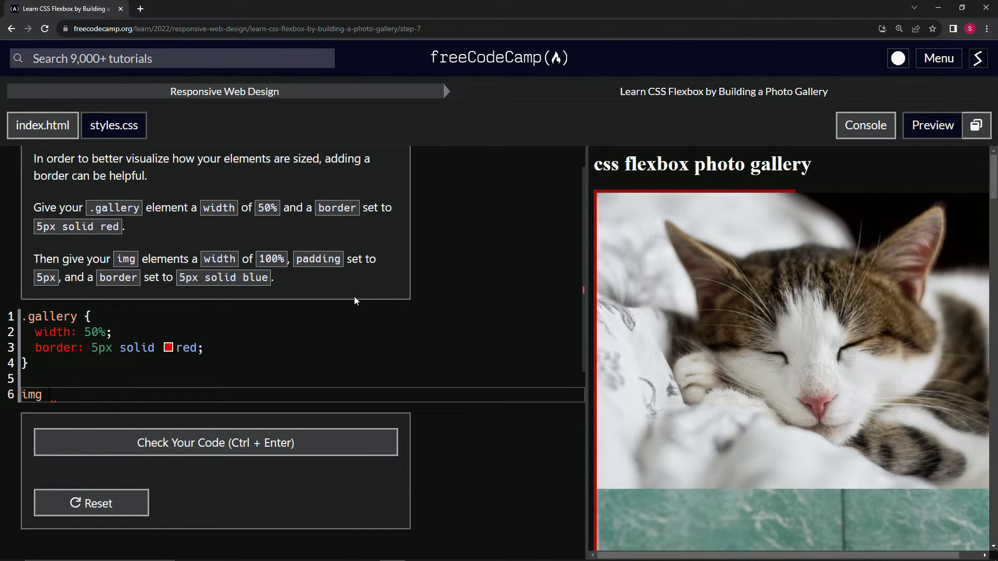
type("{}")
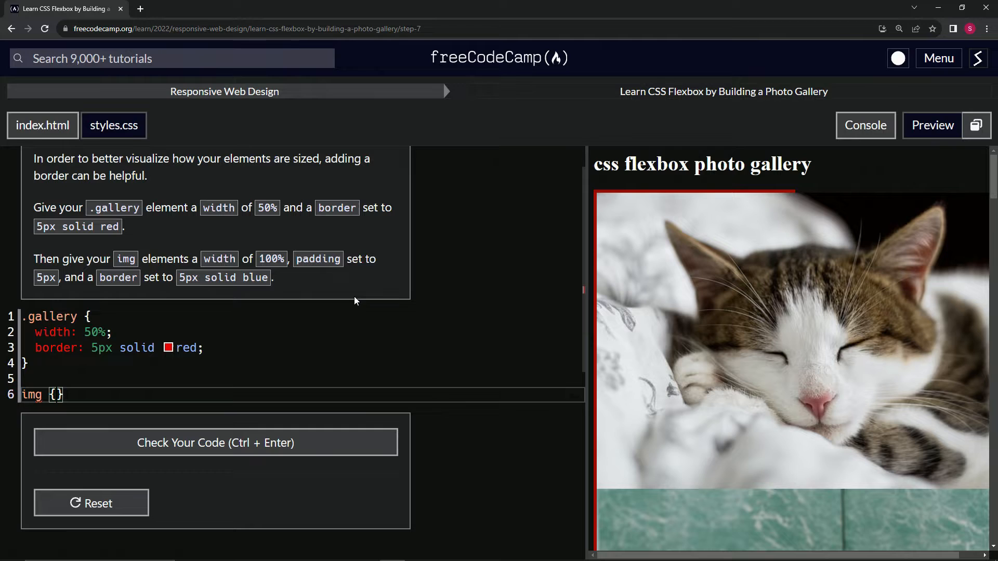
type("width: 100%;")
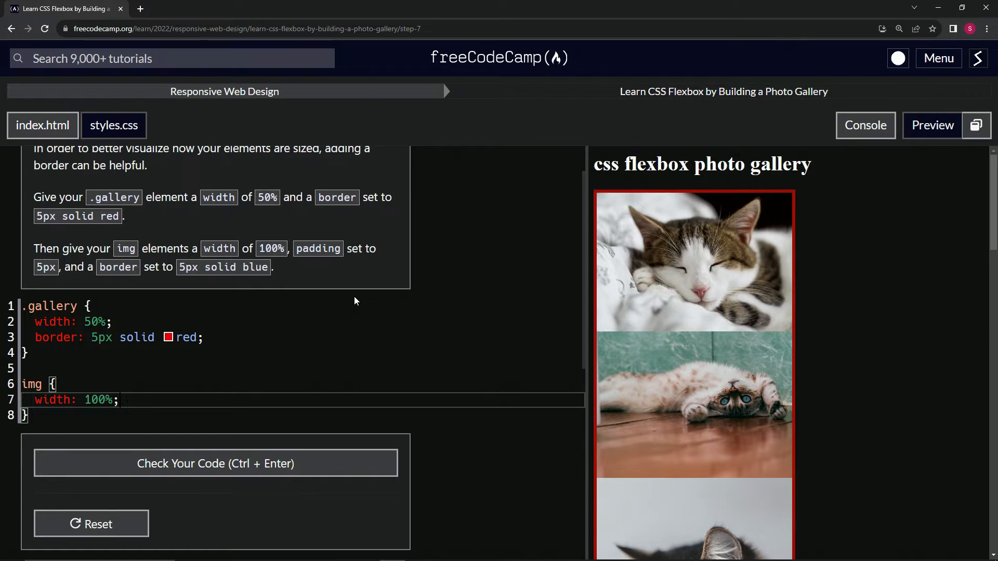
type("padding:")
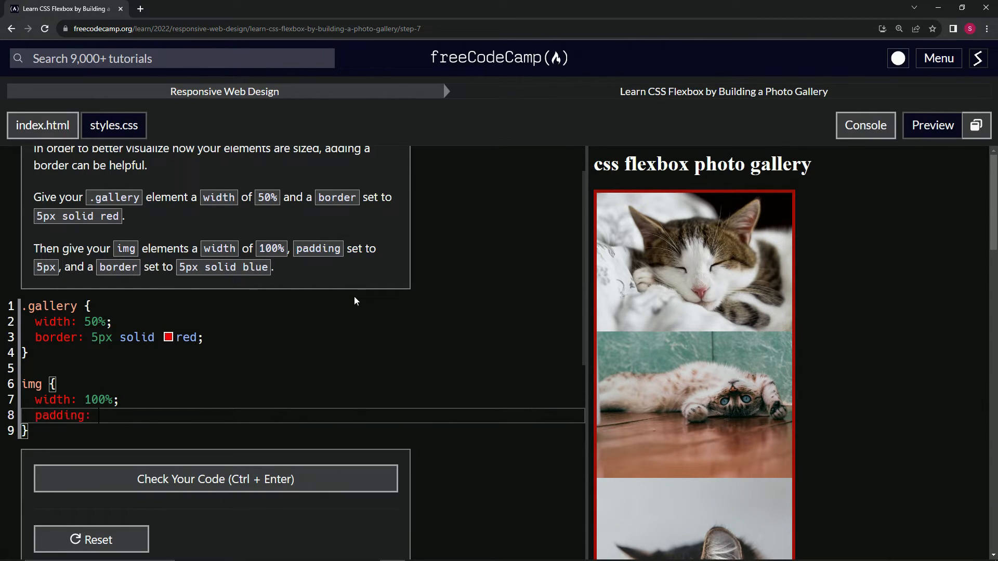
type("5px;")
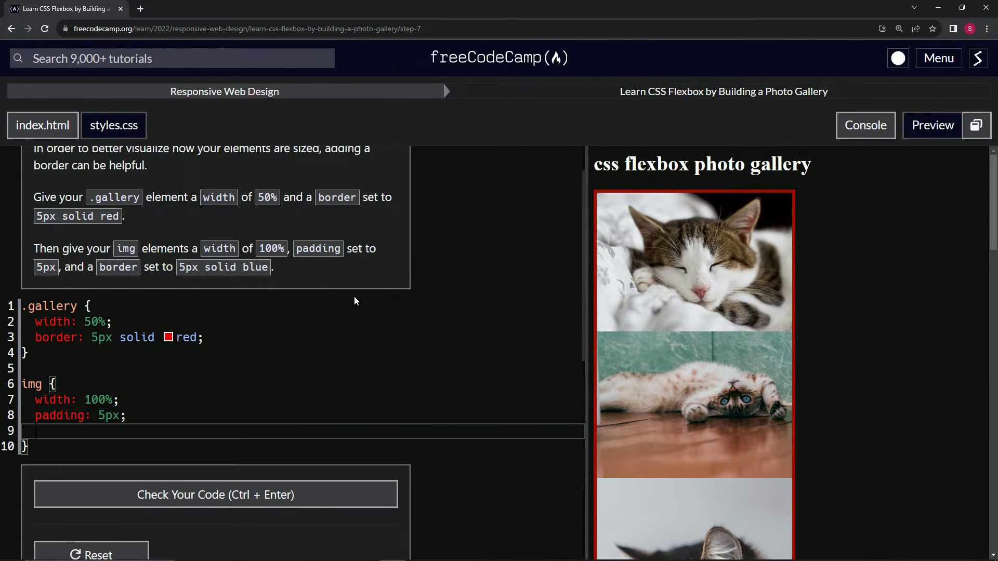
type("border:")
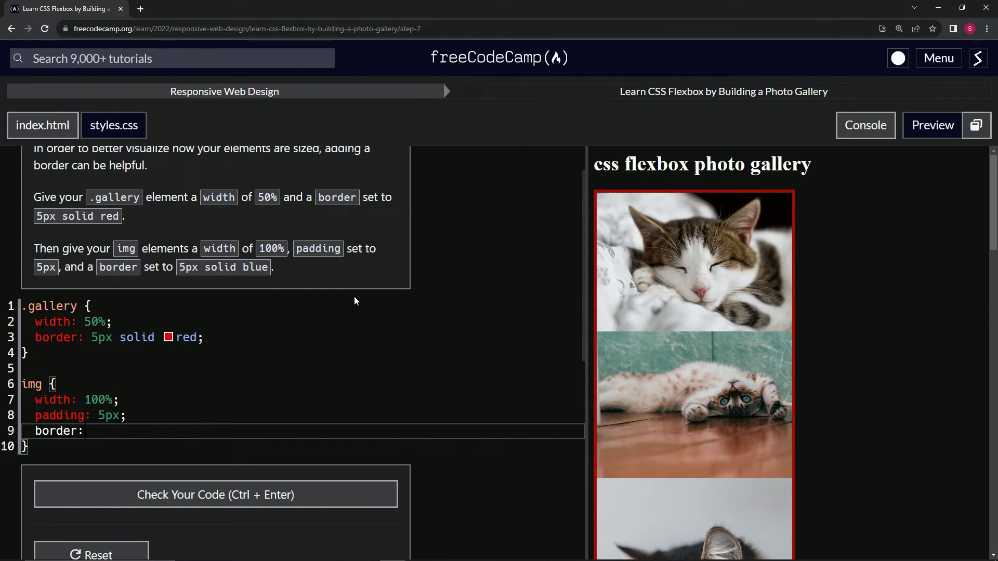
type("5px soli")
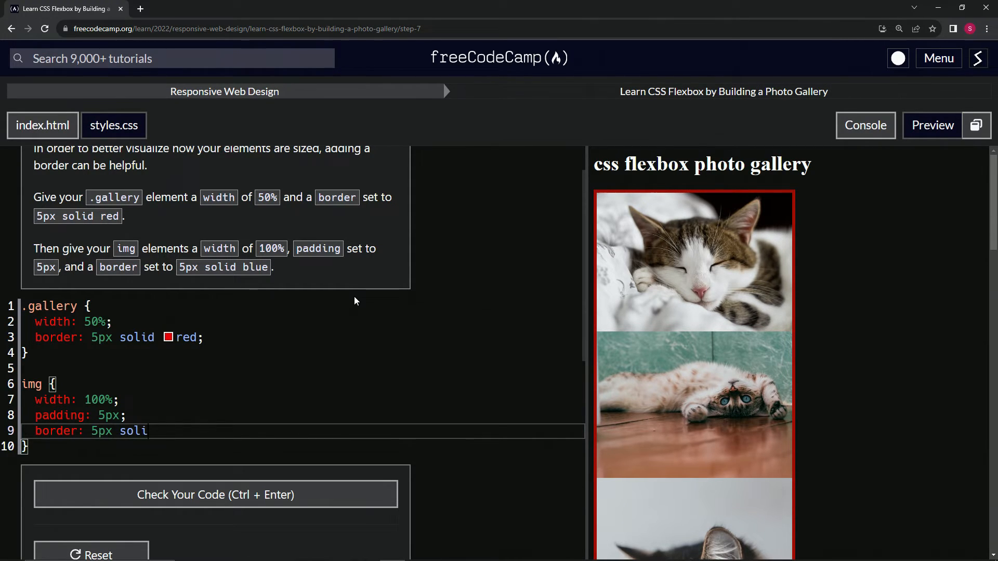
type("d blue")
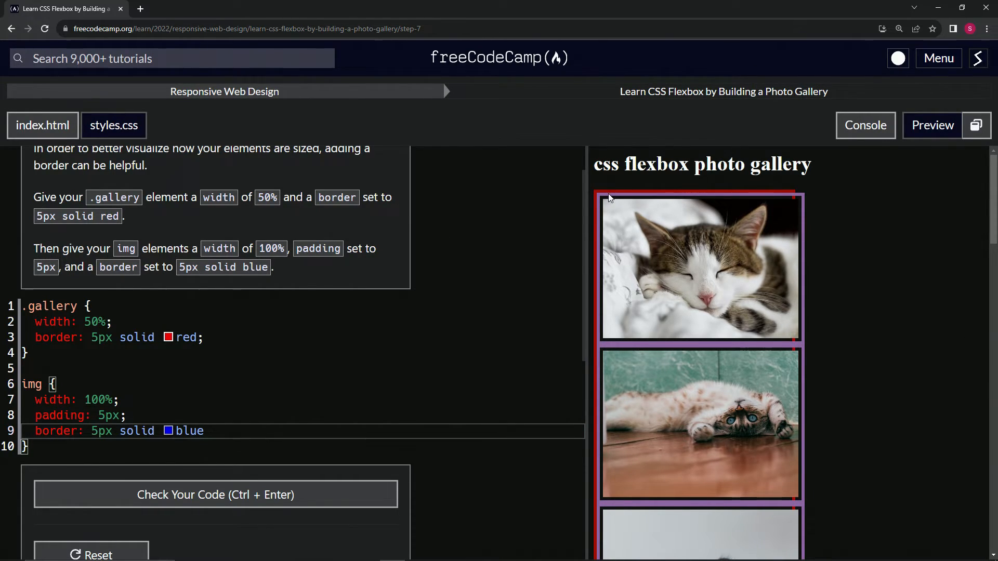
mouse_move(613, 202)
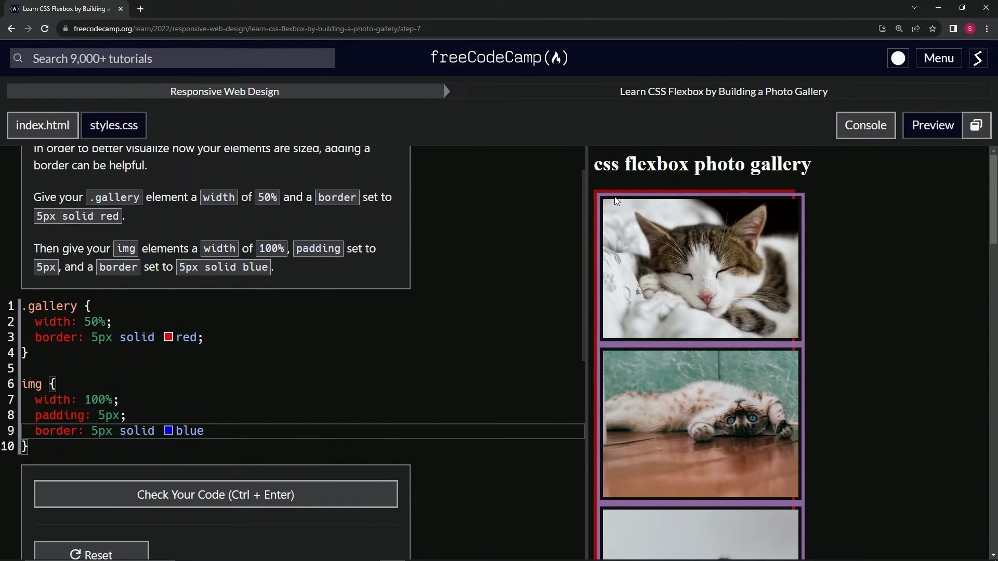
mouse_move(606, 201)
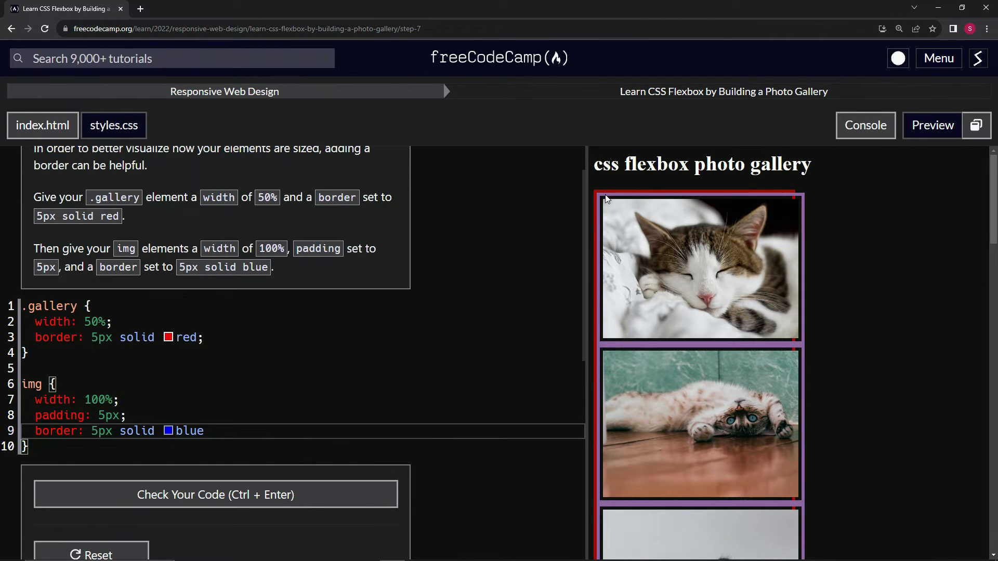
mouse_move(213, 495)
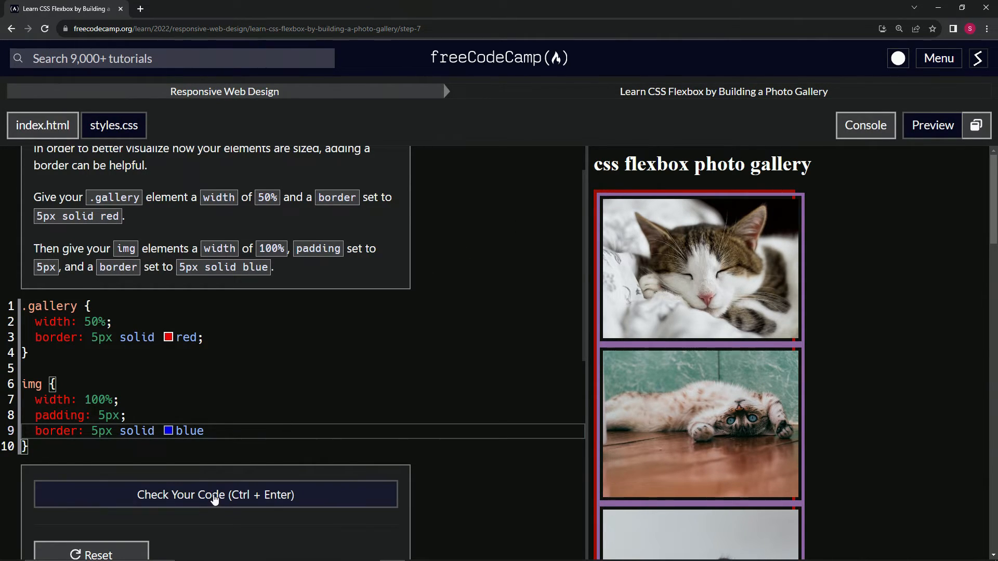
Pass the Step 7 check, then submit to reach step 8 on box-sizing.
left_click(215, 495)
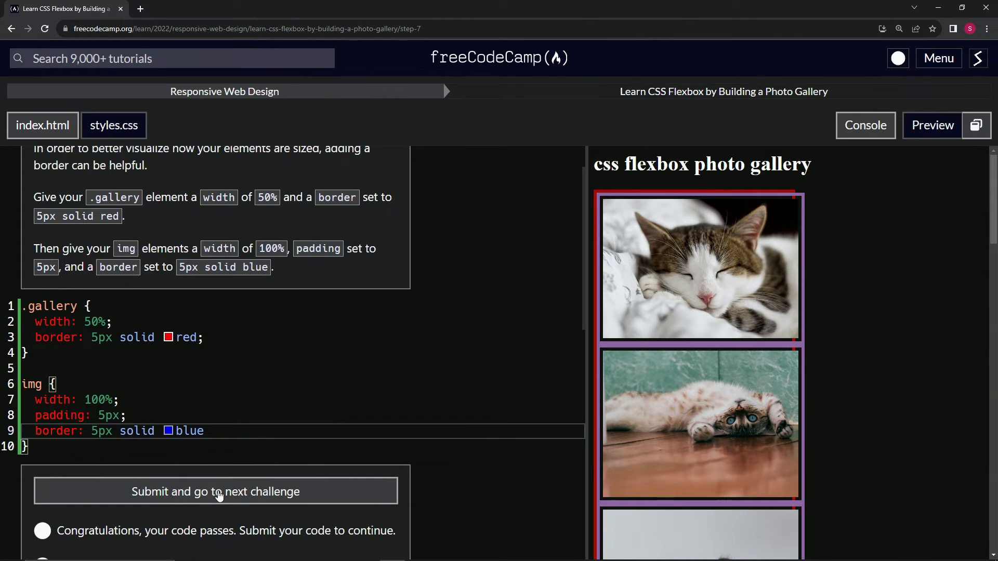
mouse_move(799, 195)
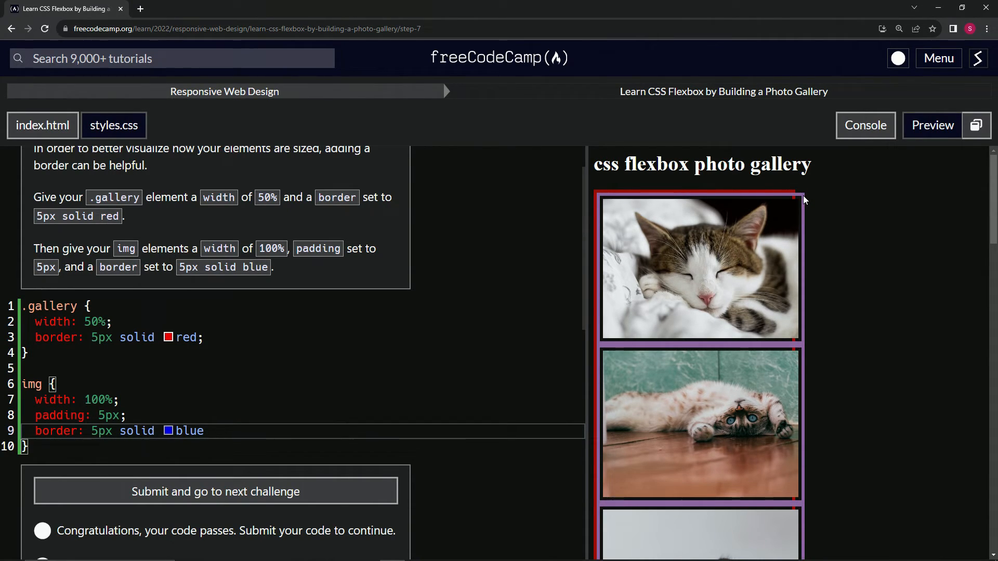
mouse_move(795, 194)
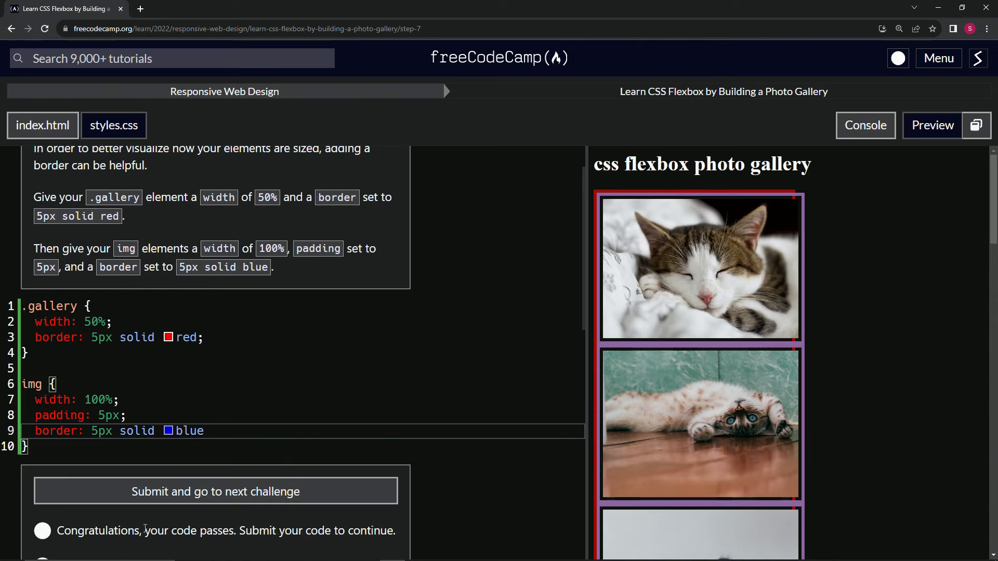
left_click(215, 492)
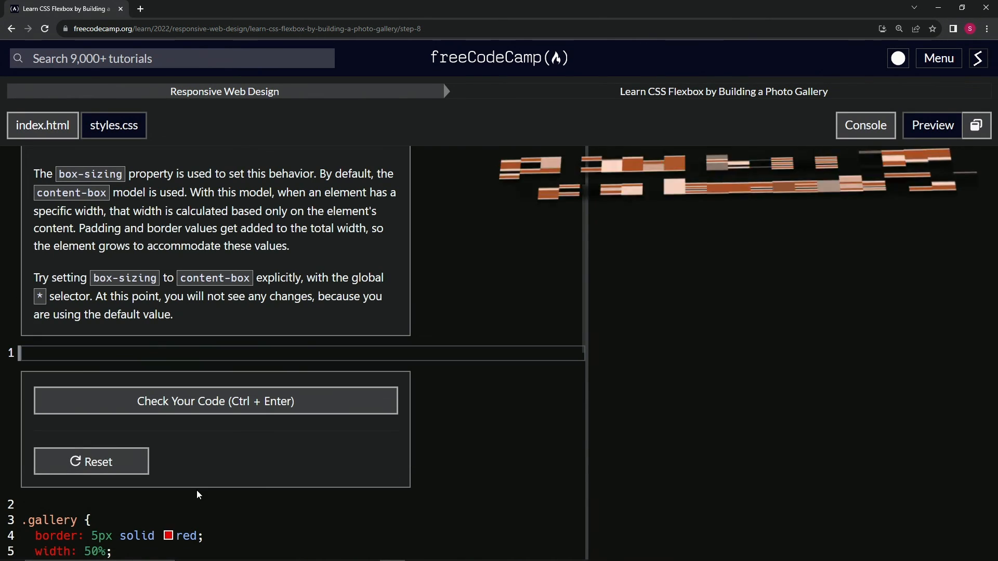